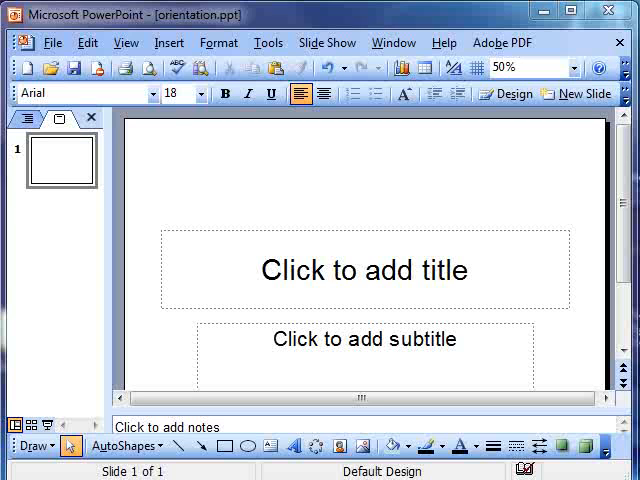
pyautogui.moveTo(600, 172)
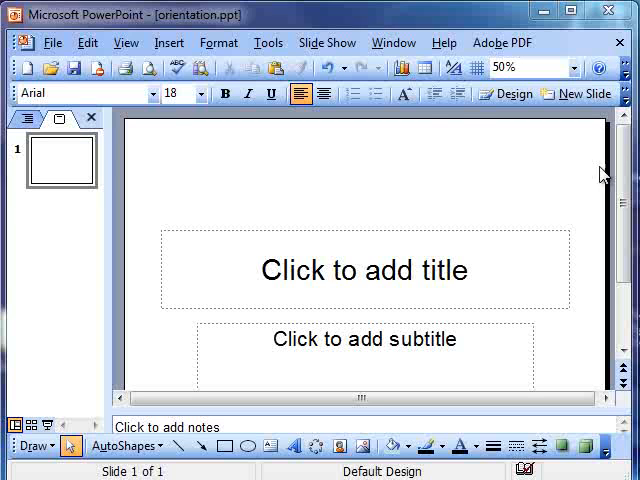
pyautogui.moveTo(317, 146)
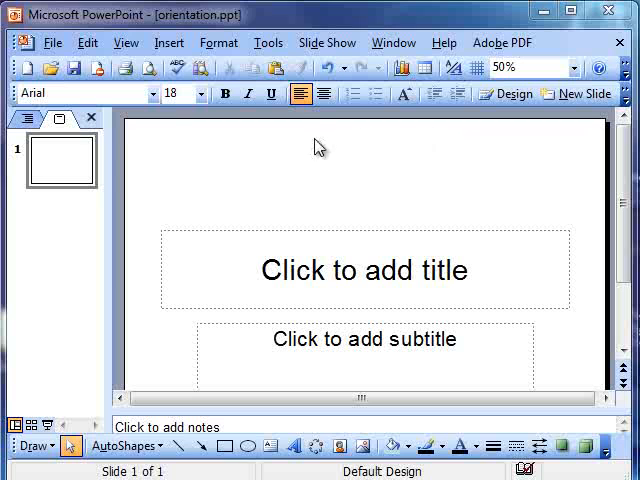
pyautogui.moveTo(344, 153)
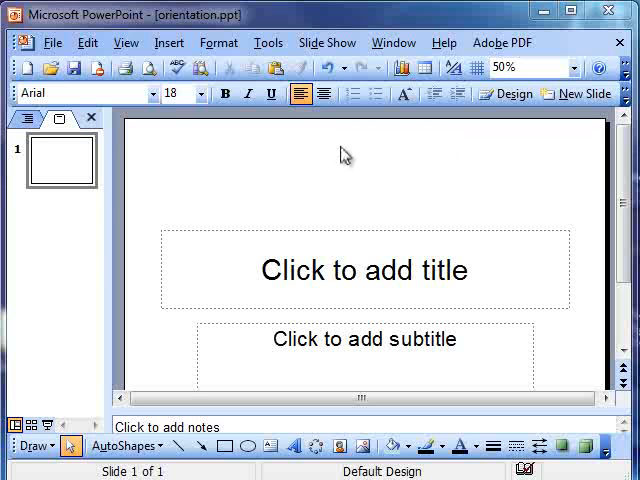
pyautogui.moveTo(316, 196)
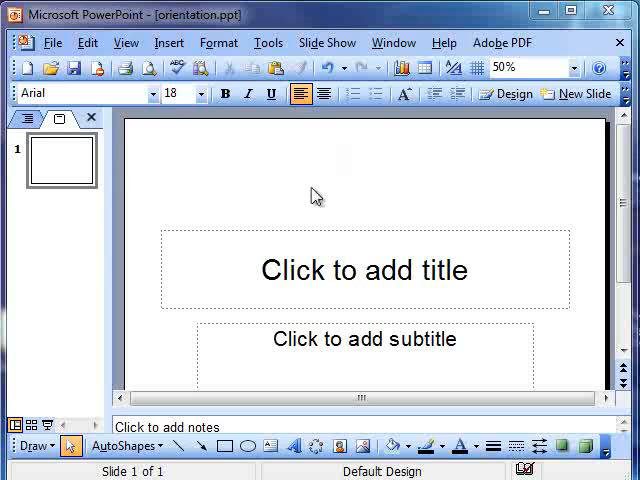
pyautogui.moveTo(312, 195)
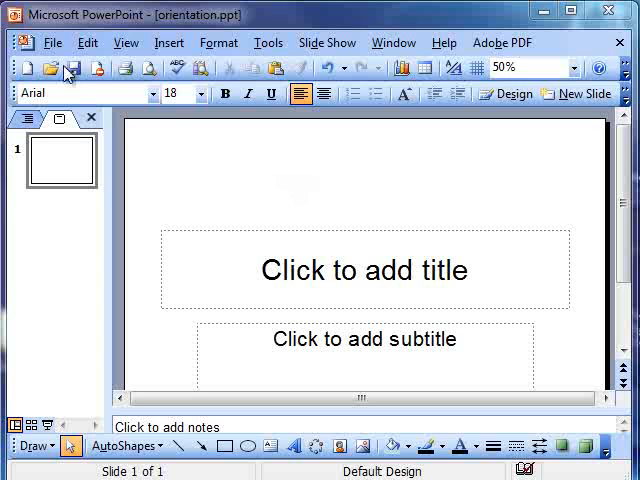
pyautogui.moveTo(75, 33)
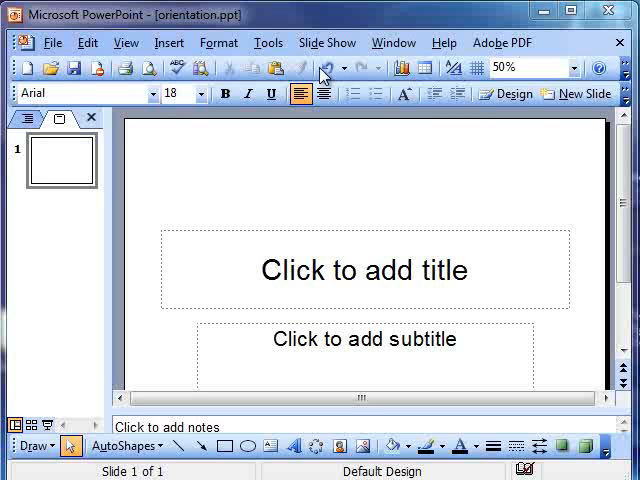
pyautogui.moveTo(113, 67)
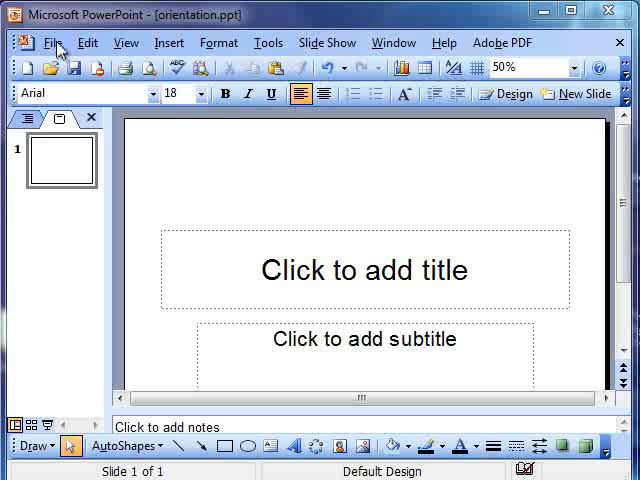
# Step: Browse the File, Edit, View, Insert and Format menus
pyautogui.click(52, 42)
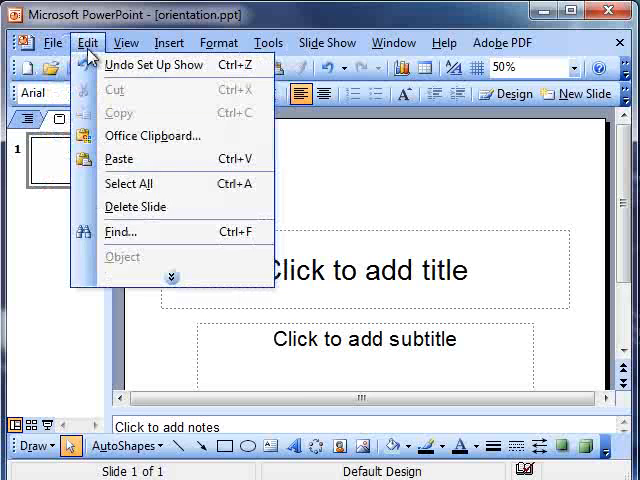
pyautogui.click(53, 42)
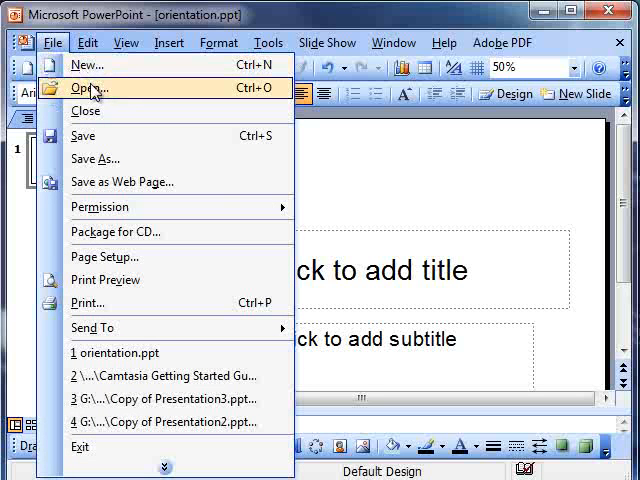
pyautogui.click(89, 42)
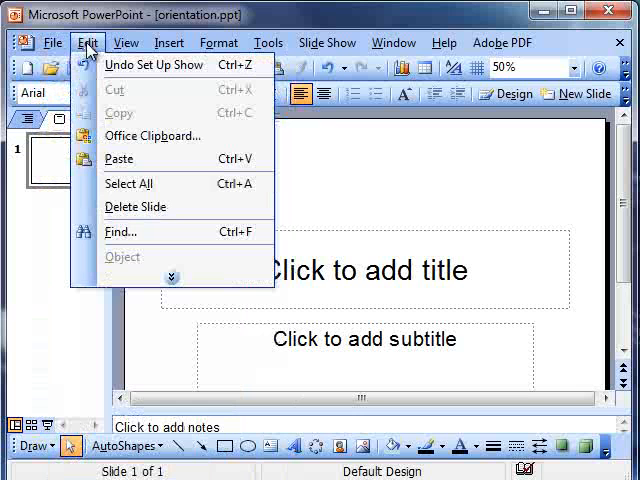
pyautogui.moveTo(122, 200)
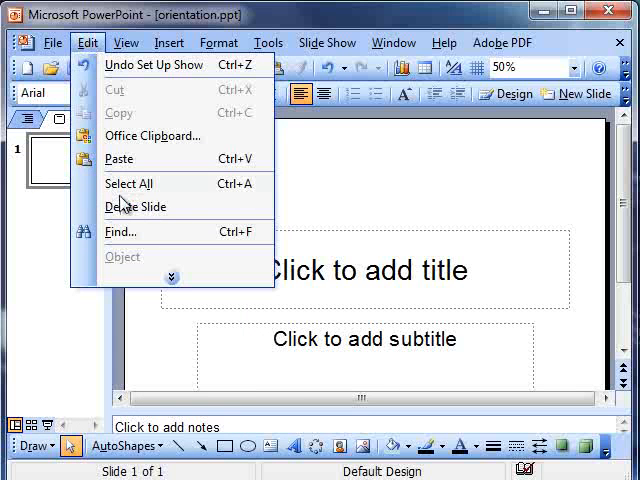
pyautogui.click(124, 42)
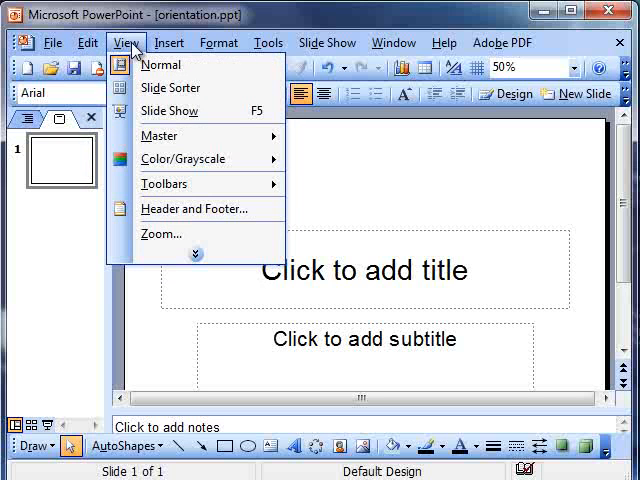
pyautogui.click(196, 253)
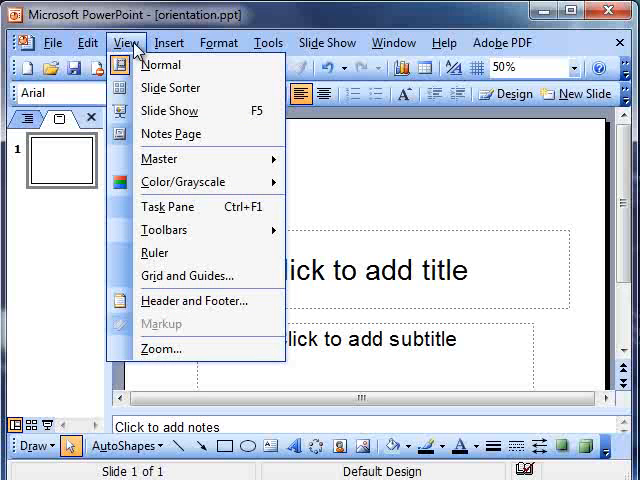
pyautogui.click(169, 42)
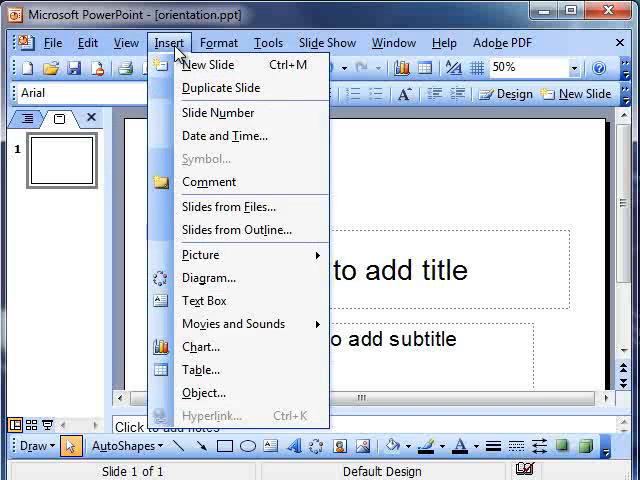
pyautogui.click(219, 42)
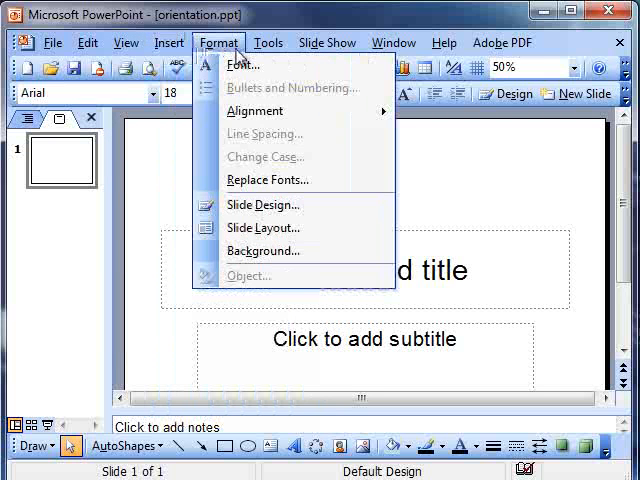
# Step: Preview the slide show, select the title and subtitle placeholders, then visit slide 2 and return to slide 1
pyautogui.click(326, 42)
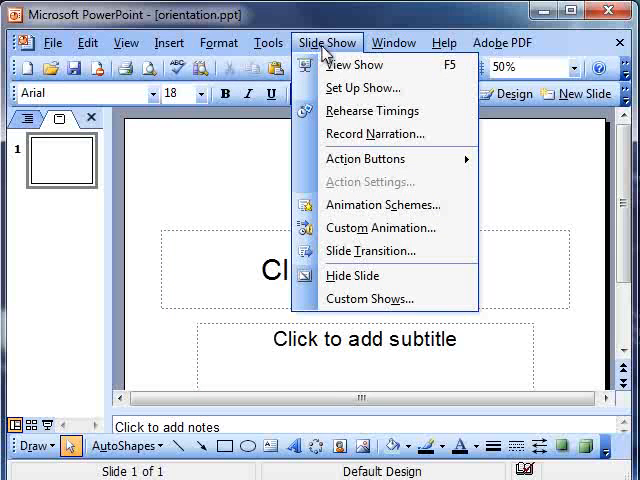
pyautogui.moveTo(360, 88)
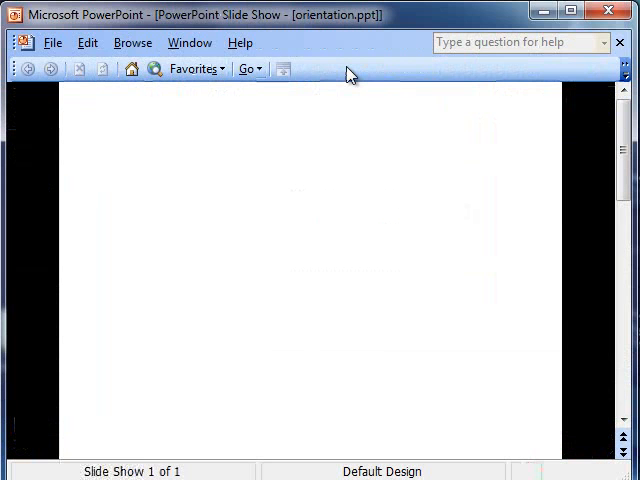
pyautogui.moveTo(345, 115)
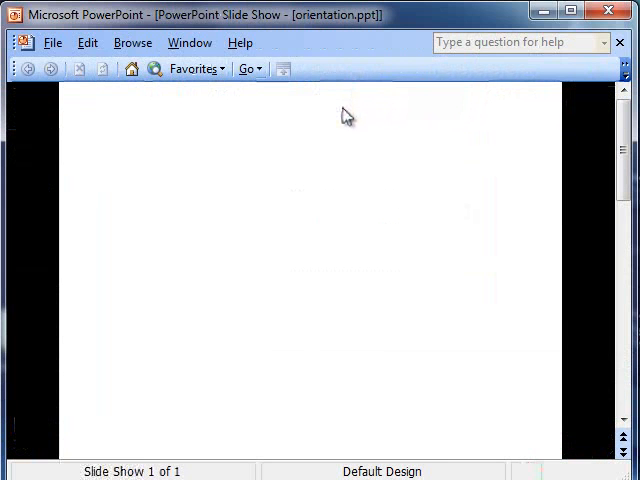
pyautogui.press('Escape')
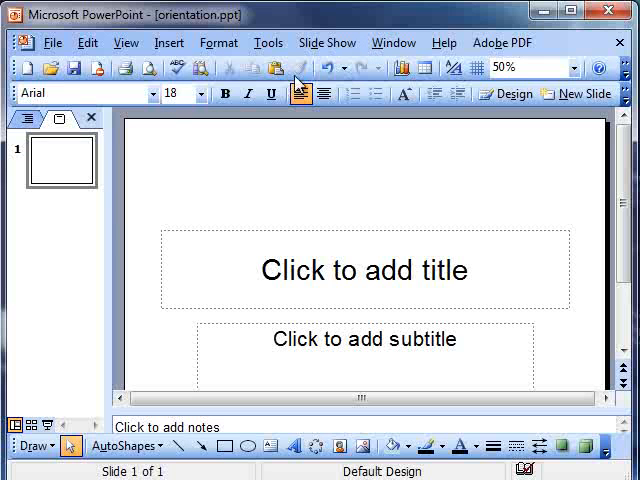
pyautogui.moveTo(430, 95)
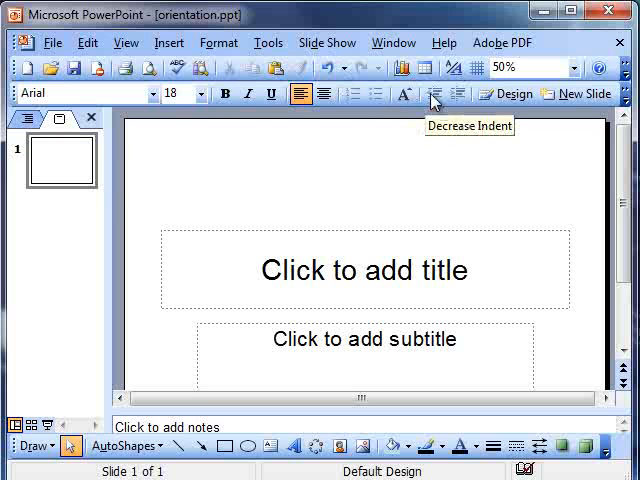
pyautogui.moveTo(544, 94)
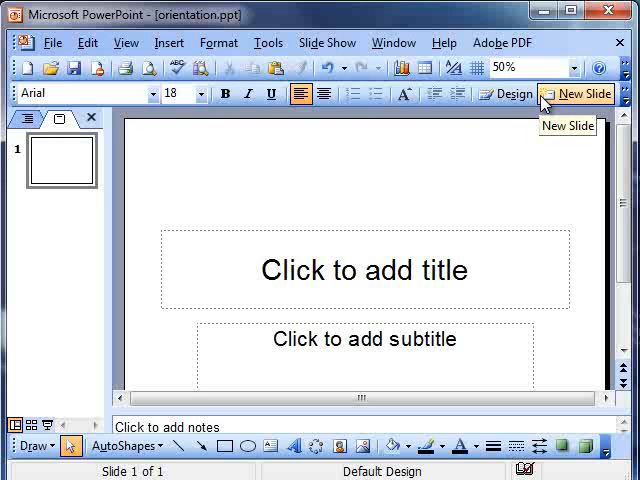
pyautogui.moveTo(115, 70)
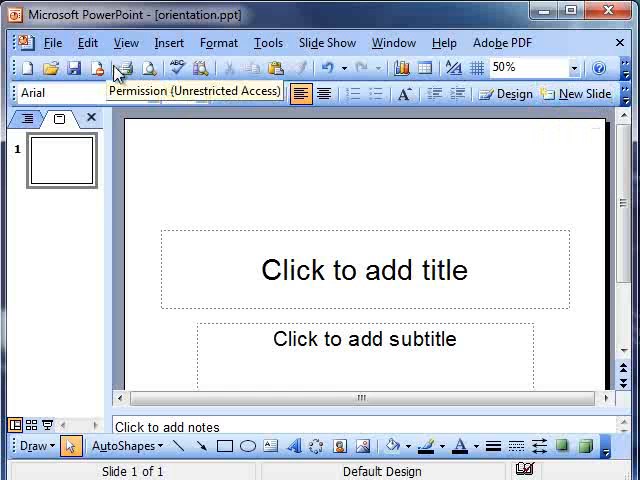
pyautogui.click(126, 42)
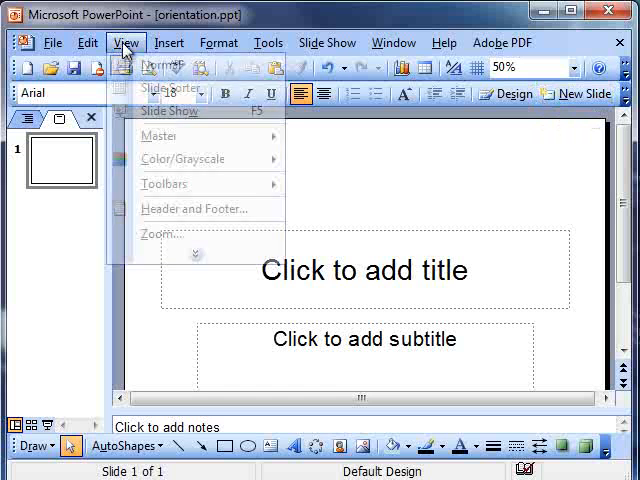
pyautogui.moveTo(165, 184)
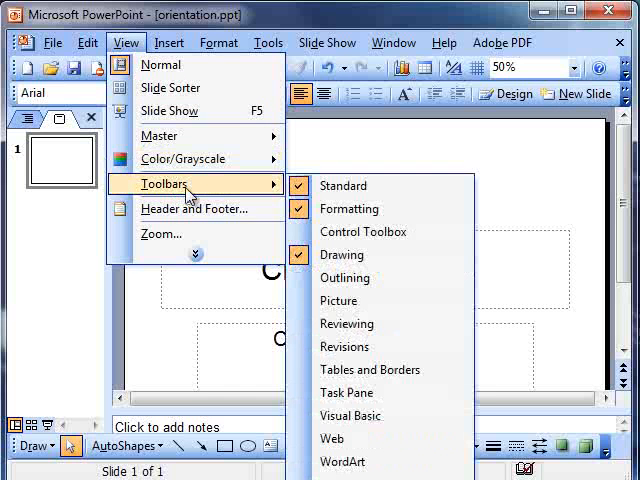
pyautogui.moveTo(332, 438)
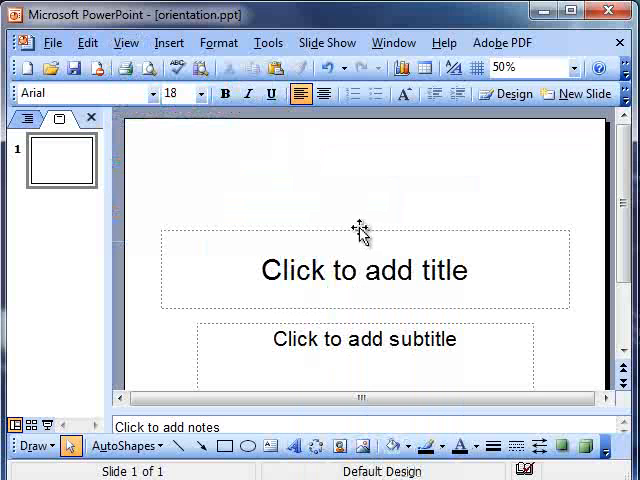
pyautogui.click(363, 270)
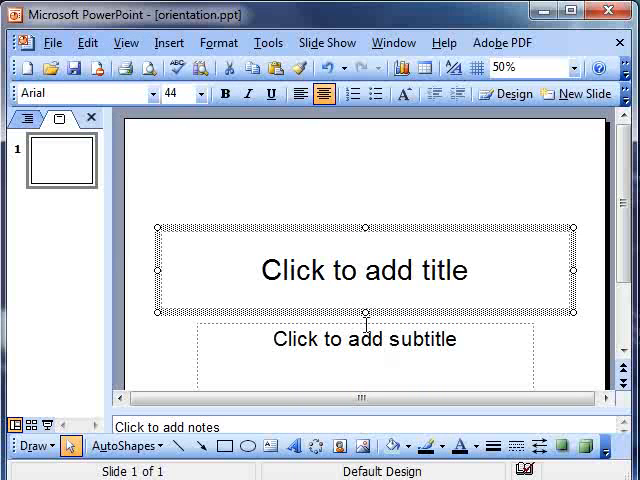
pyautogui.click(360, 339)
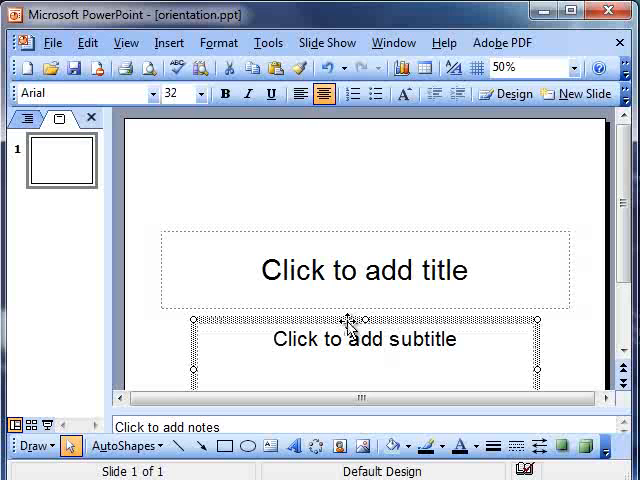
pyautogui.moveTo(338, 307)
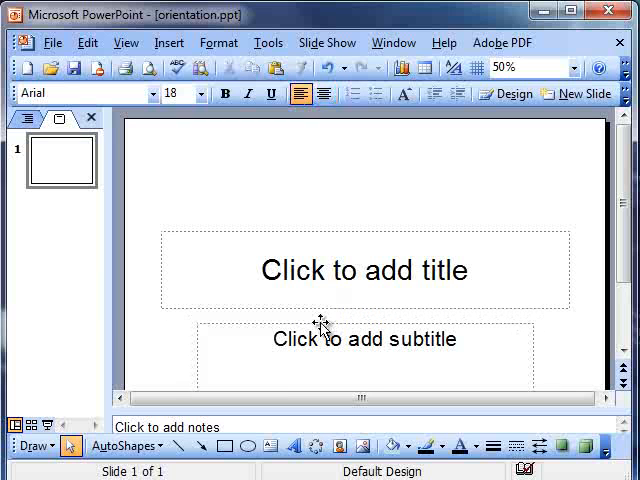
pyautogui.click(363, 339)
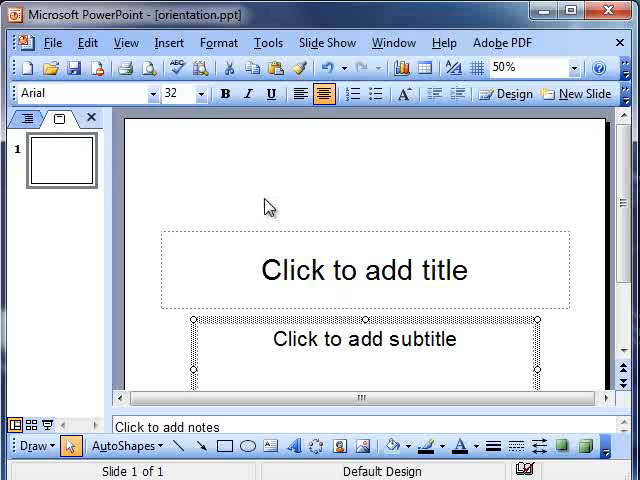
pyautogui.moveTo(267, 198)
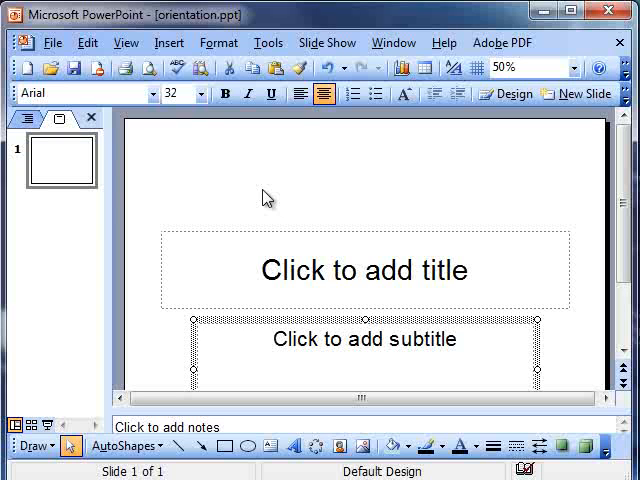
pyautogui.moveTo(186, 162)
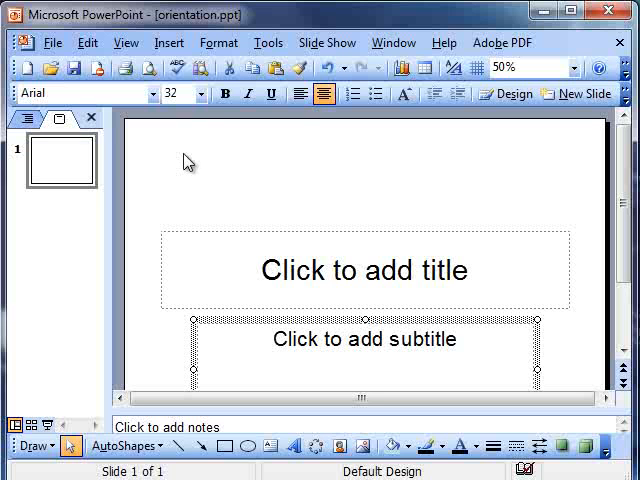
pyautogui.moveTo(24, 118)
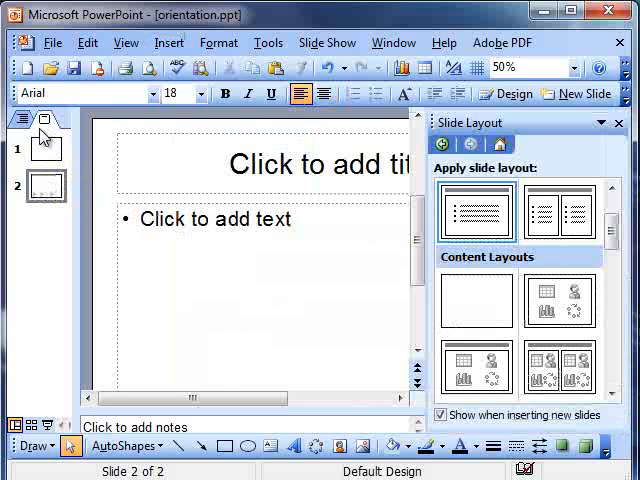
pyautogui.click(42, 147)
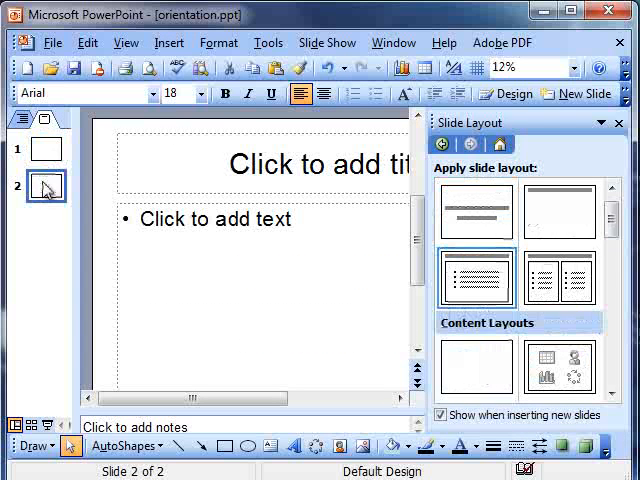
pyautogui.click(44, 148)
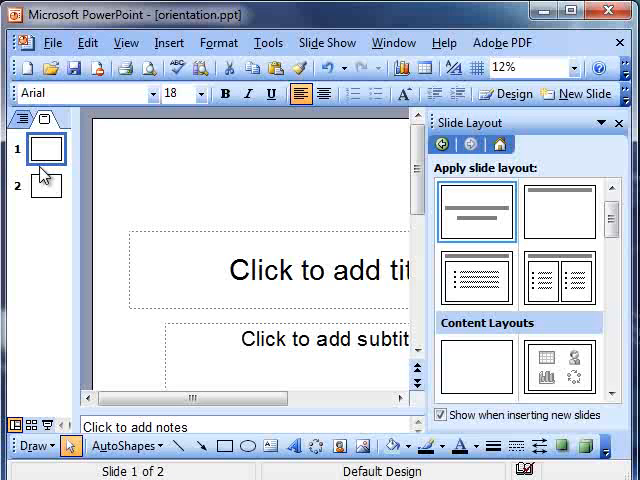
pyautogui.moveTo(26, 120)
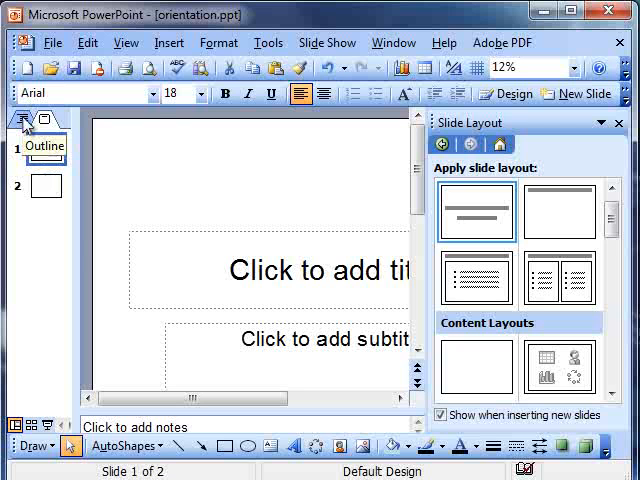
# Step: In the Outline tab, type the title 'tqqere' and close the Slide Layout pane
pyautogui.click(42, 118)
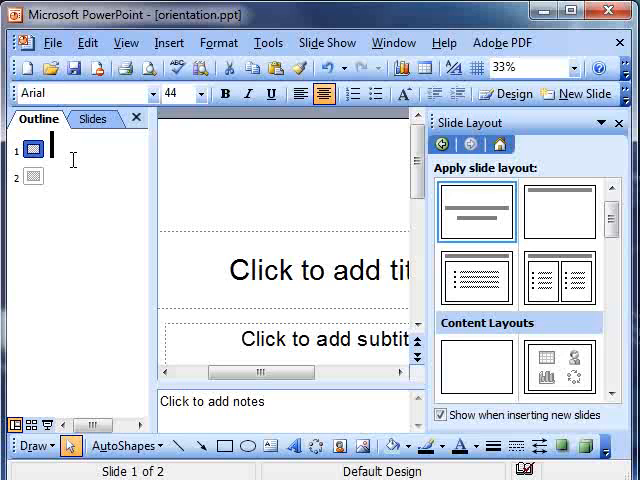
pyautogui.click(35, 176)
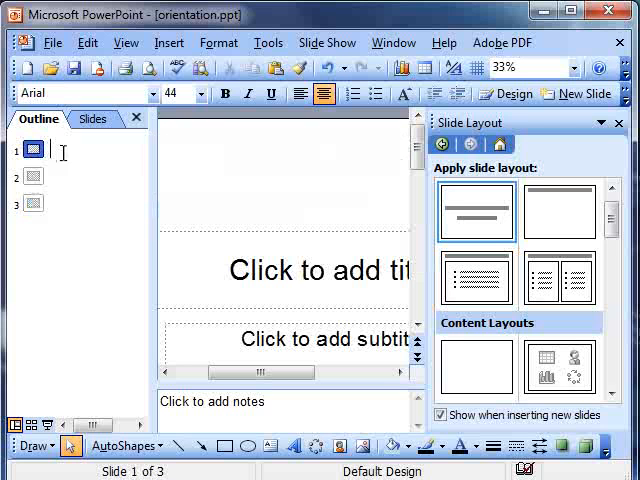
pyautogui.write('tqqererqwer')
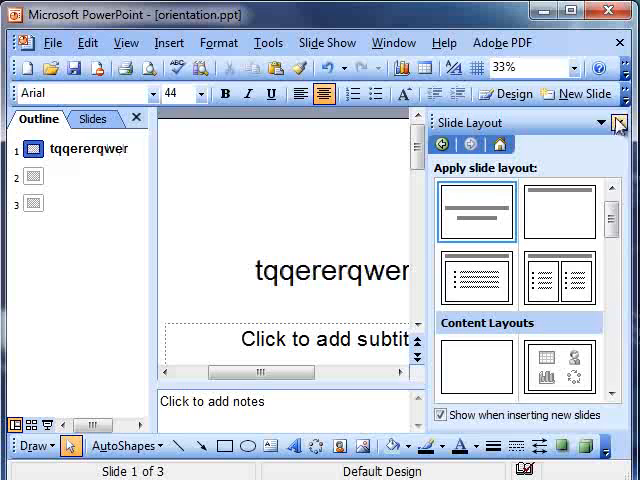
pyautogui.click(619, 122)
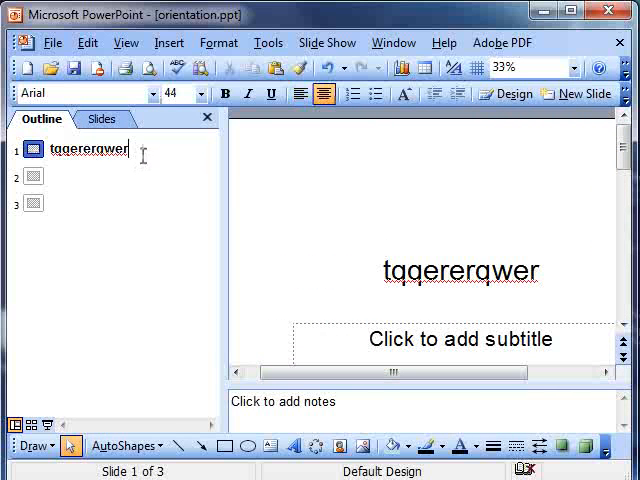
# Step: Add the subtitle lines 'adfdsfdsf' and 'Adfdfsdf' below the title
pyautogui.press('Return')
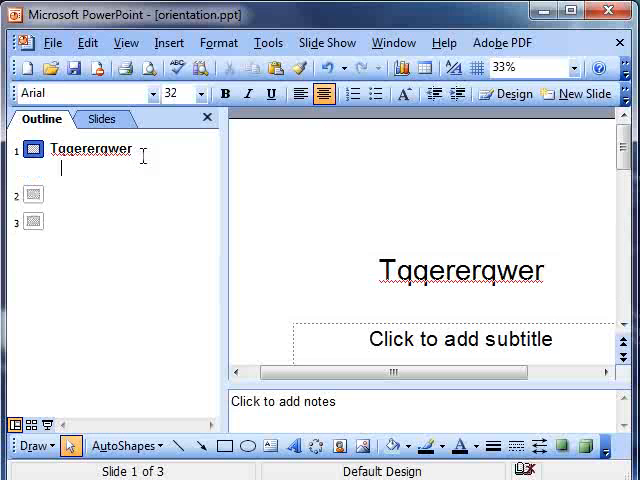
pyautogui.write('adfdsfdsf')
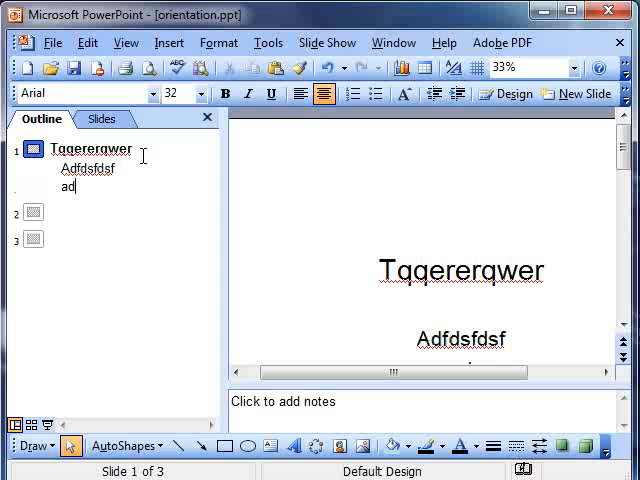
pyautogui.write('Adfdfsdf')
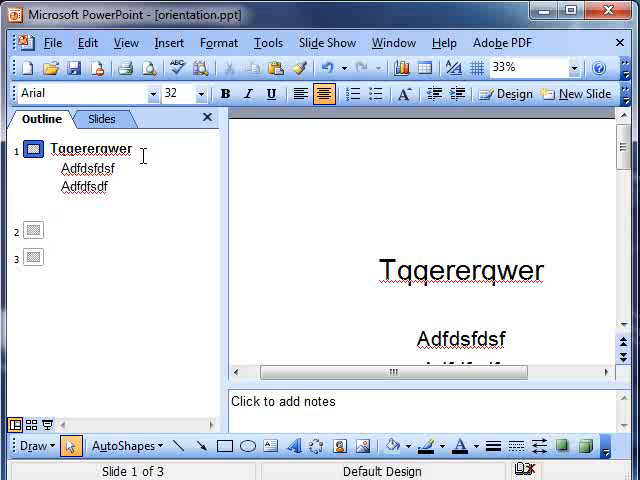
pyautogui.click(573, 93)
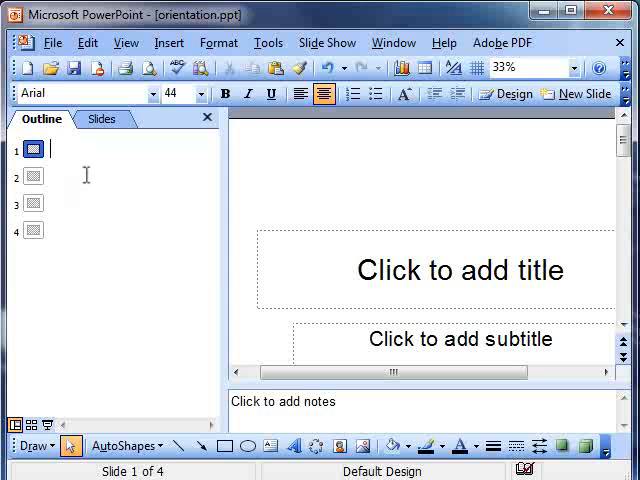
pyautogui.moveTo(103, 120)
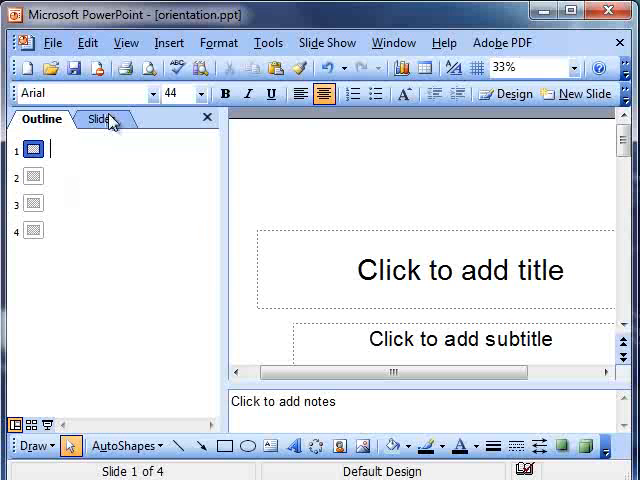
# Step: Switch back to the Slides tab, select slide 2 and bring up its Delete Slide option
pyautogui.click(99, 119)
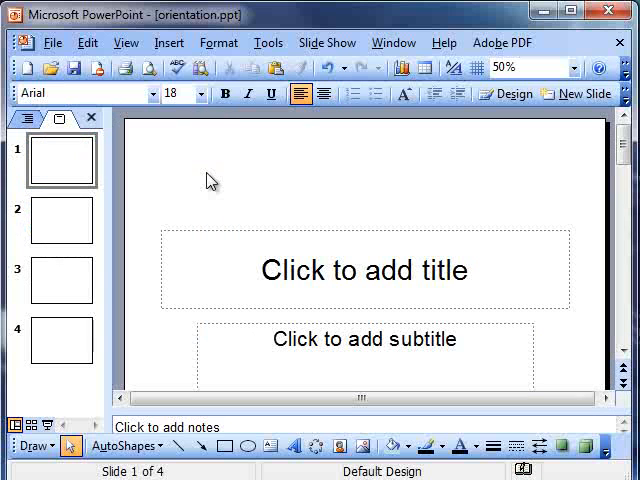
pyautogui.moveTo(288, 197)
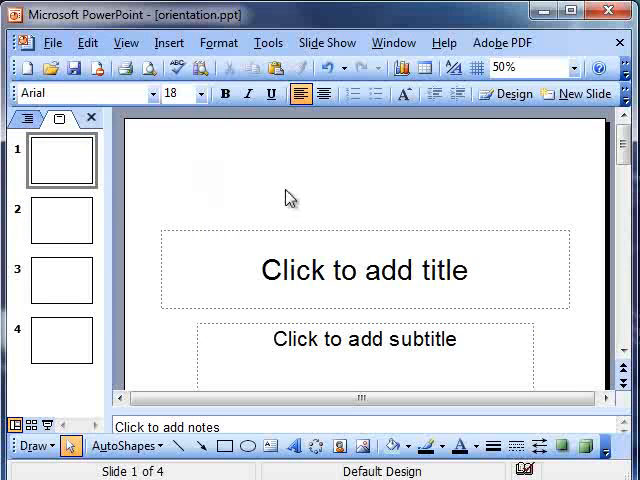
pyautogui.moveTo(284, 199)
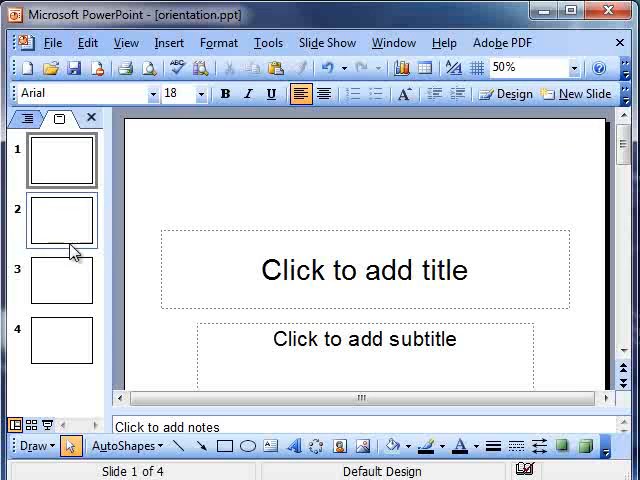
pyautogui.click(57, 220)
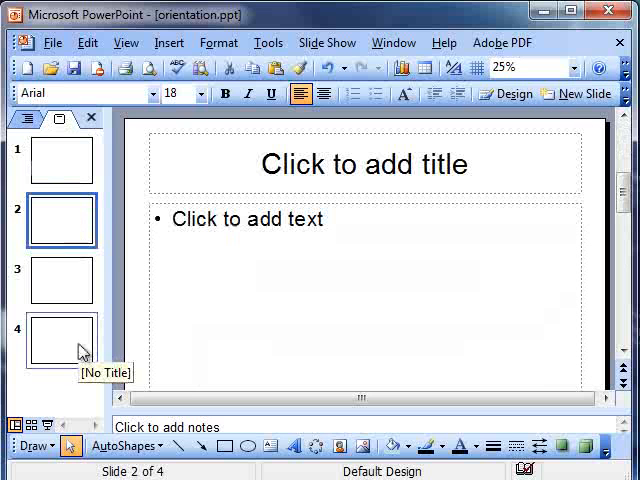
pyautogui.rightClick(60, 345)
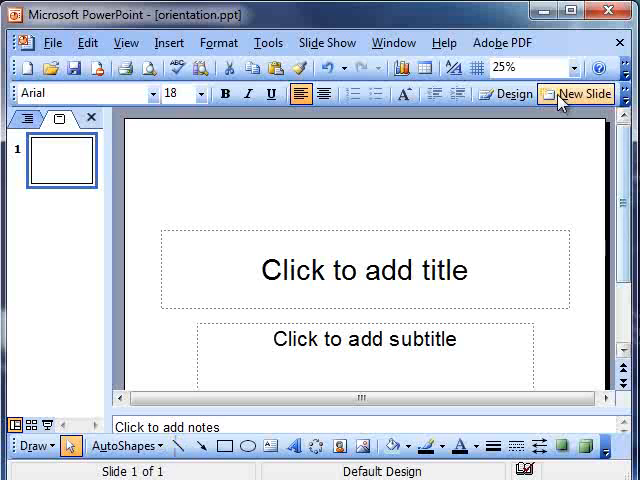
pyautogui.click(578, 93)
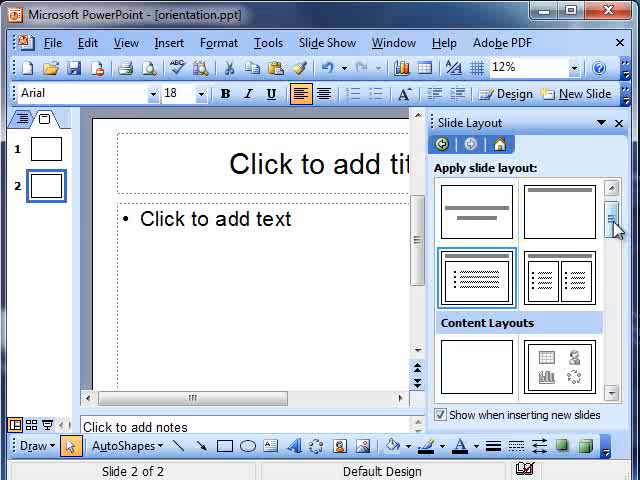
pyautogui.scroll(-3)
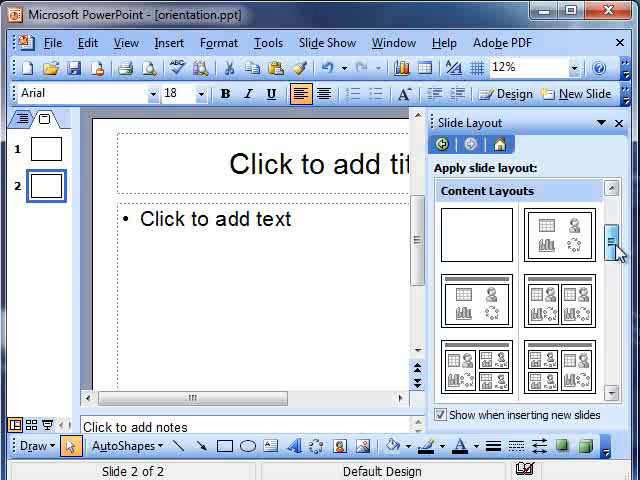
pyautogui.moveTo(558, 237)
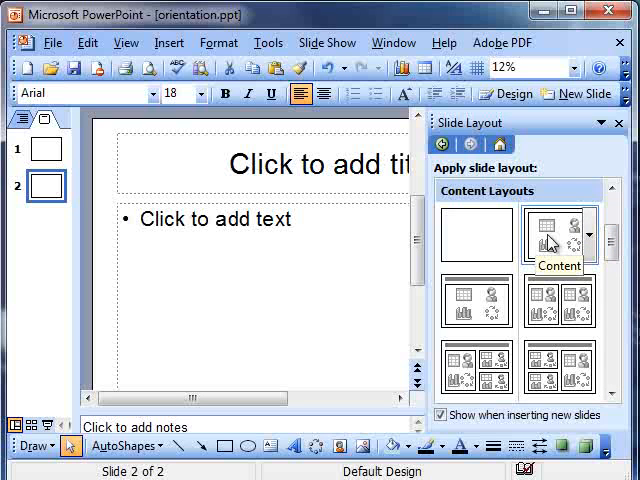
pyautogui.click(590, 234)
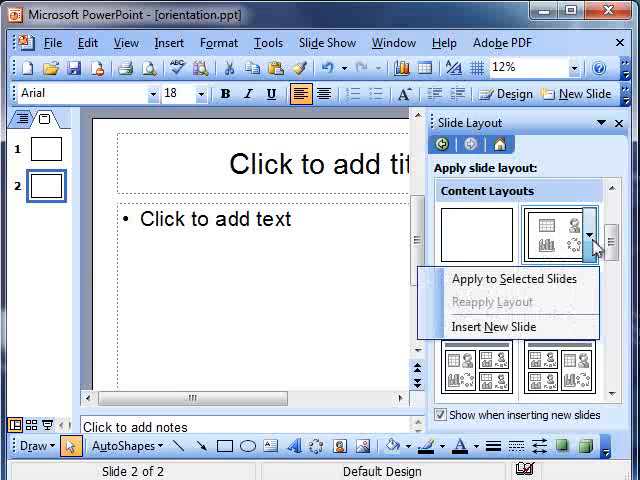
pyautogui.moveTo(507, 326)
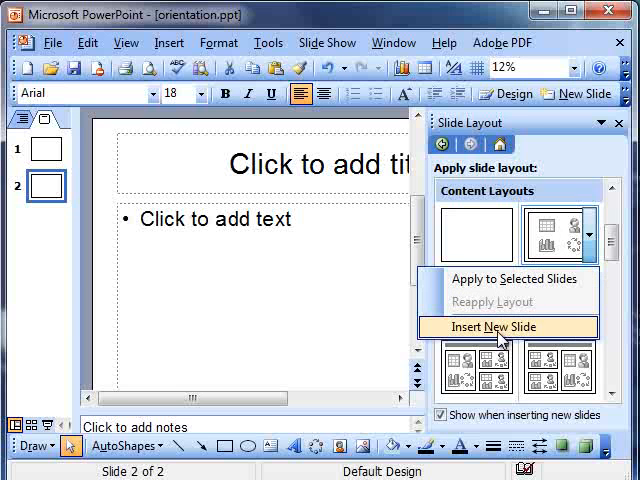
pyautogui.click(507, 327)
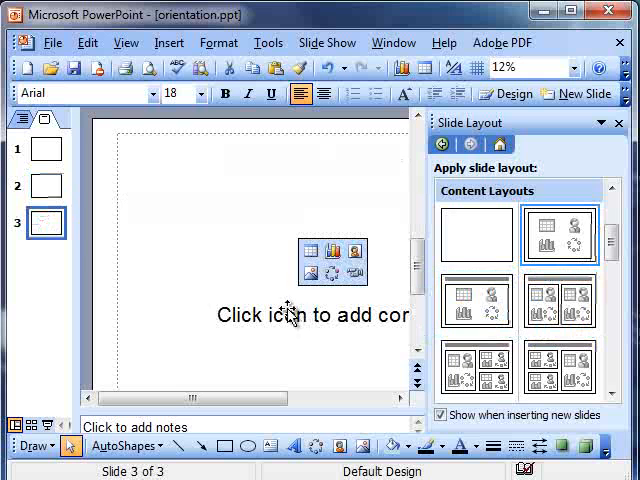
pyautogui.moveTo(332, 262)
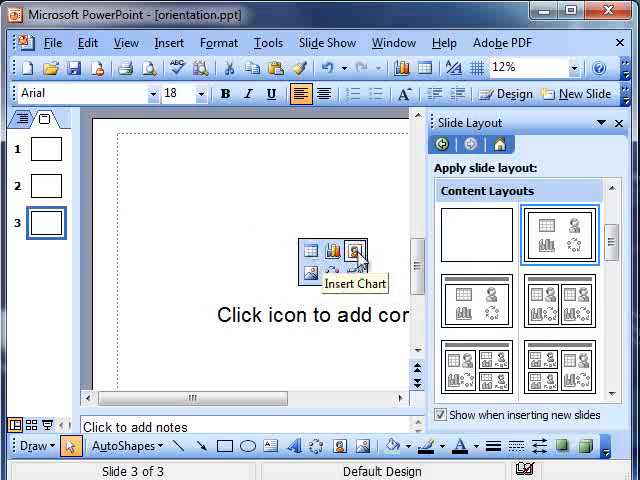
pyautogui.moveTo(352, 272)
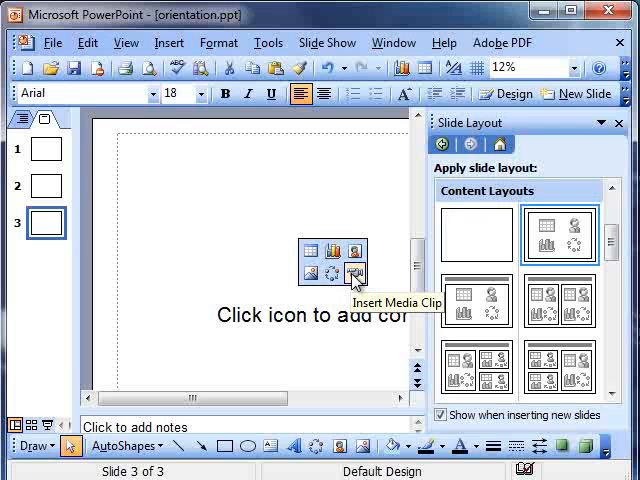
pyautogui.moveTo(327, 275)
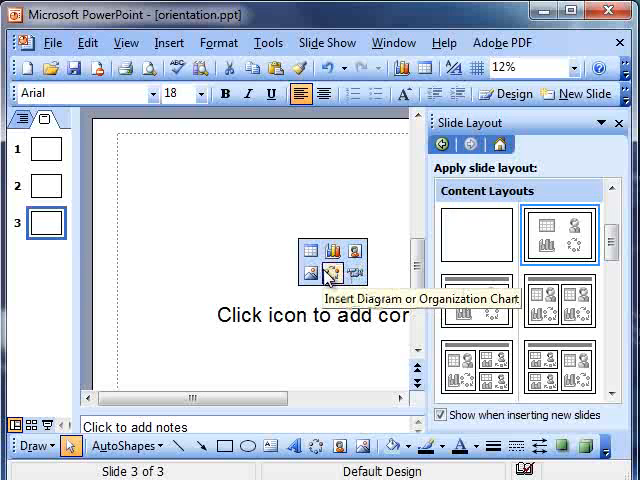
pyautogui.moveTo(382, 220)
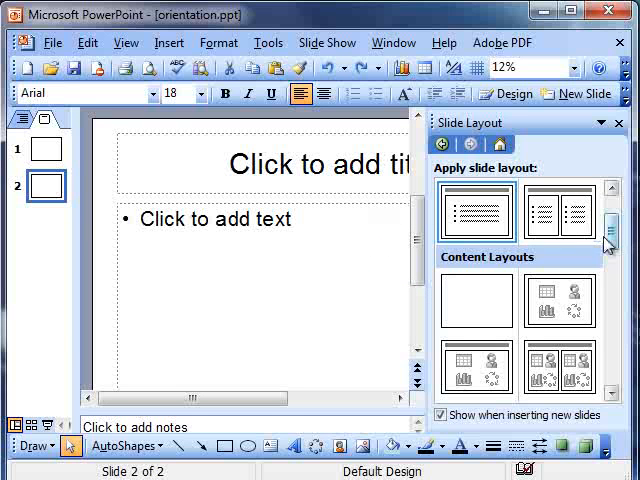
# Step: Apply the Title and Diagram layout to slide 2, insert an org chart, then close the layout pane and chart tools
pyautogui.scroll(-3)
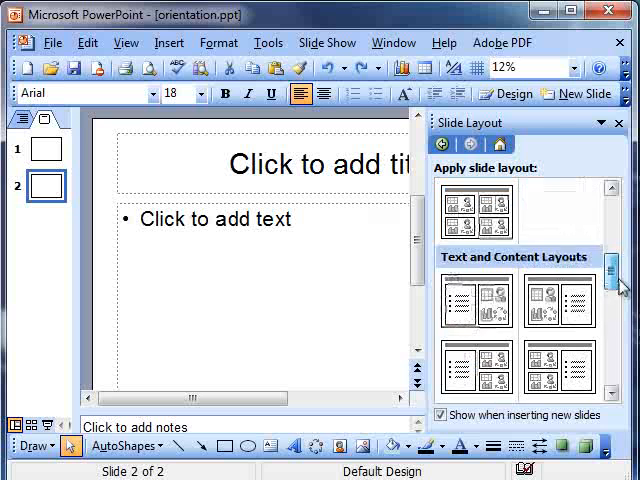
pyautogui.scroll(-3)
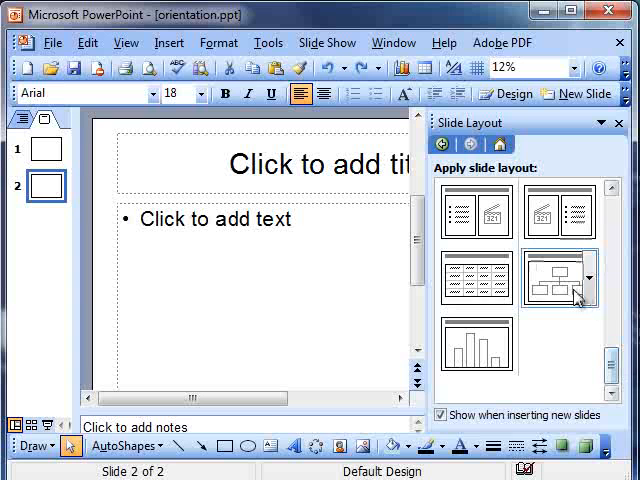
pyautogui.moveTo(565, 277)
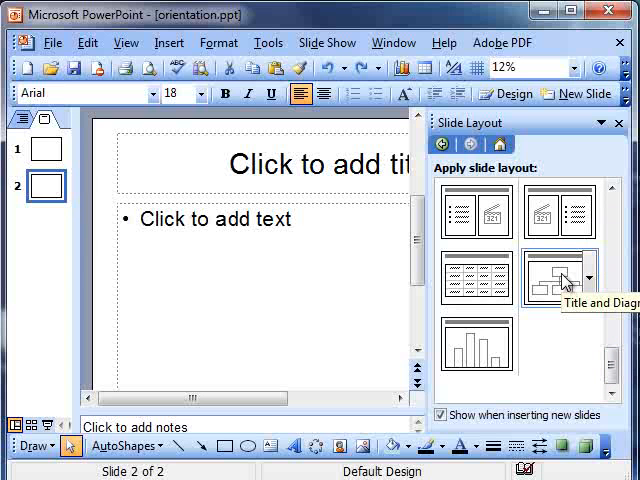
pyautogui.click(558, 278)
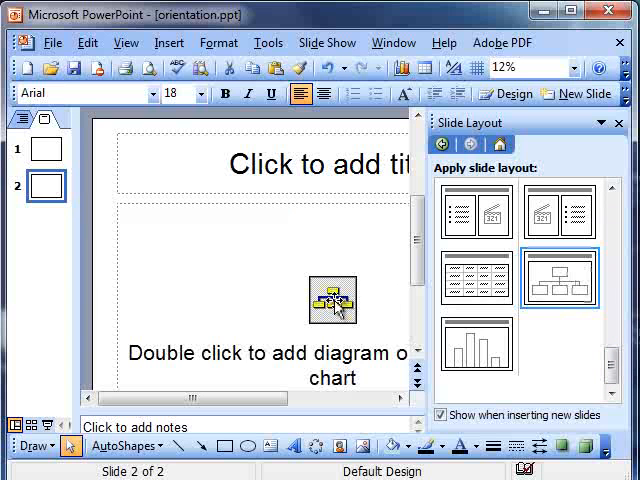
pyautogui.doubleClick(332, 296)
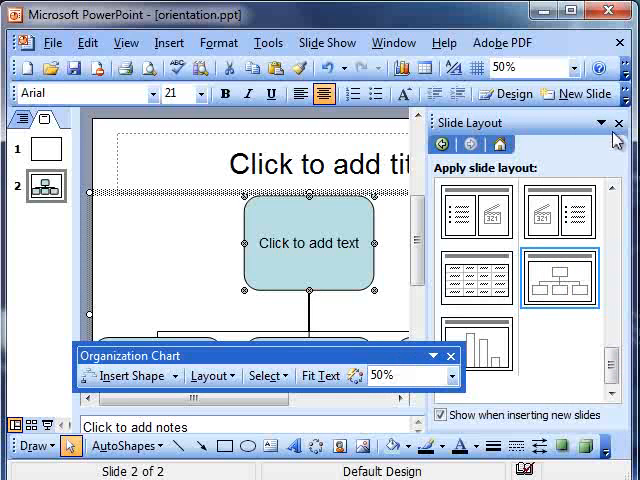
pyautogui.click(619, 122)
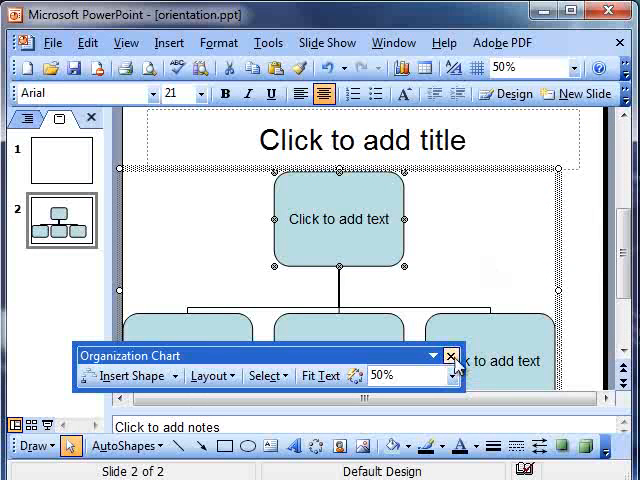
pyautogui.click(449, 355)
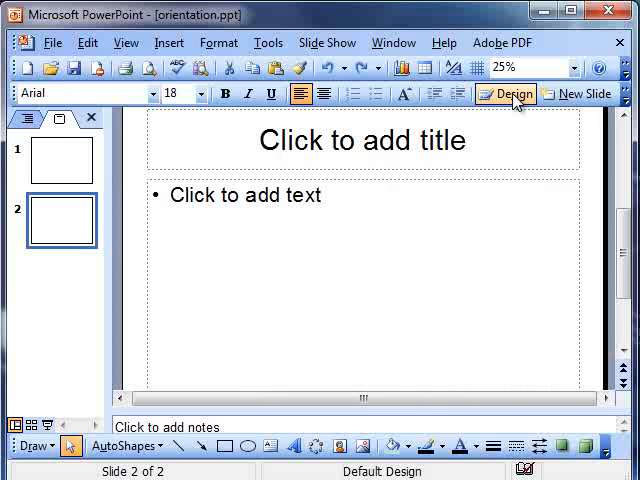
# Step: Apply the Ocean template from the Slide Design pane to both slides
pyautogui.click(510, 93)
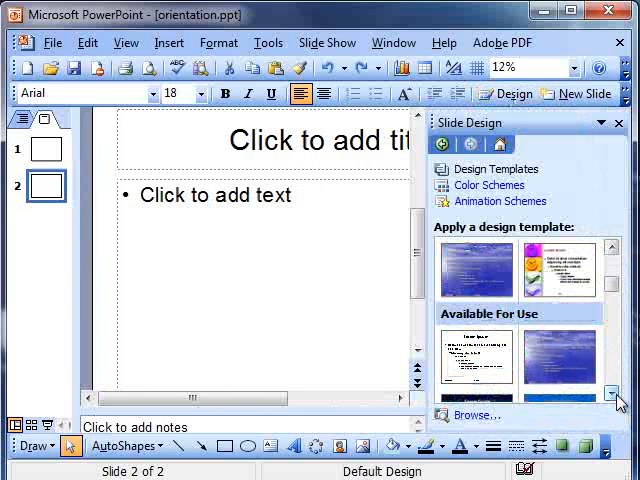
pyautogui.click(477, 268)
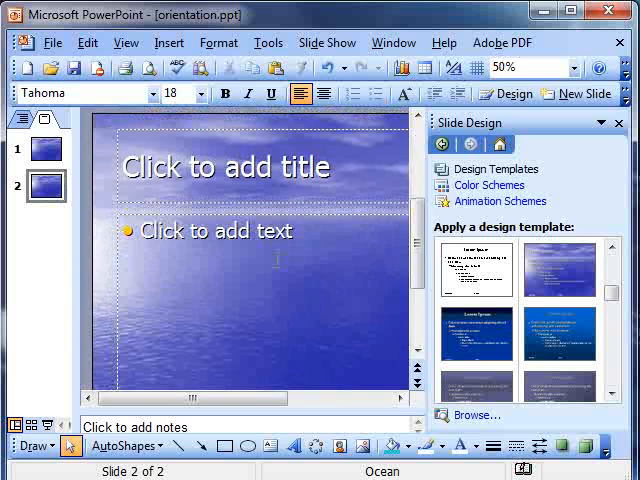
pyautogui.scroll(-3)
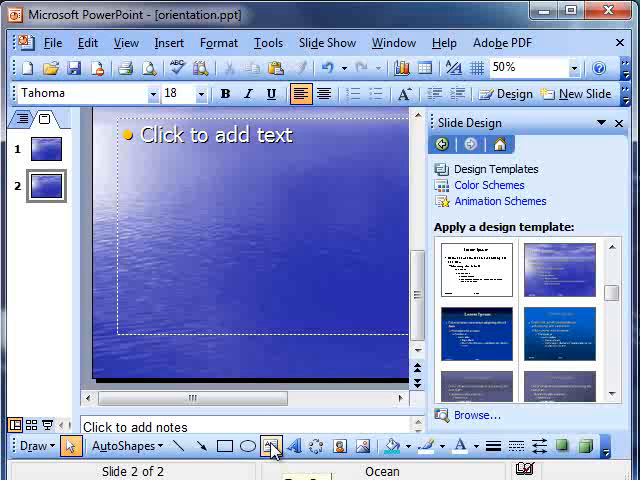
# Step: Type 'saDSADSAD' on slide 2, draw a rectangle below it, and switch to Slide Sorter view
pyautogui.moveTo(162, 185); pyautogui.dragTo(357, 248)
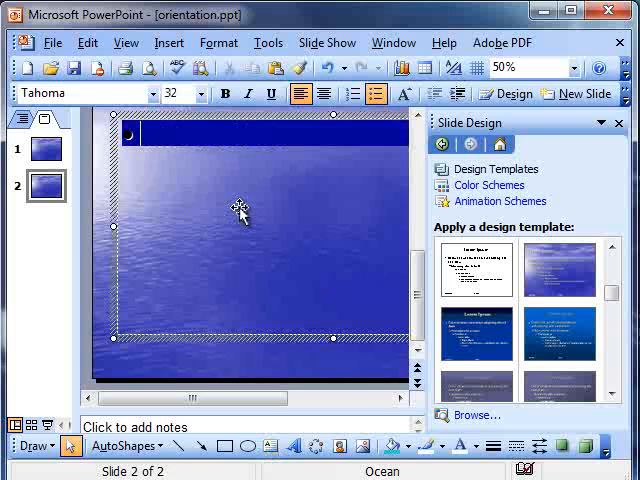
pyautogui.write('sa')
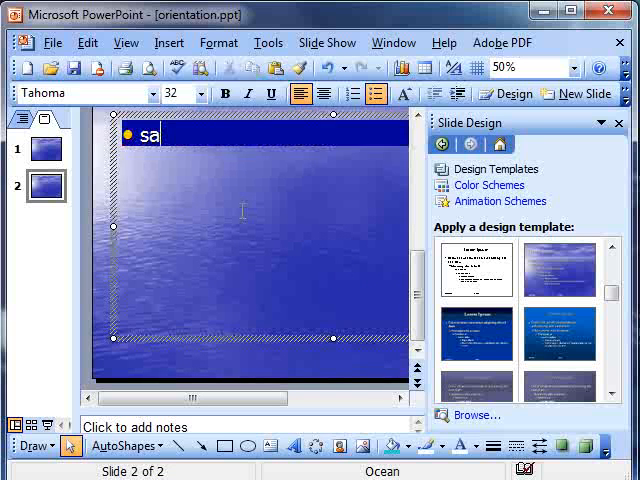
pyautogui.write('DSADSAD')
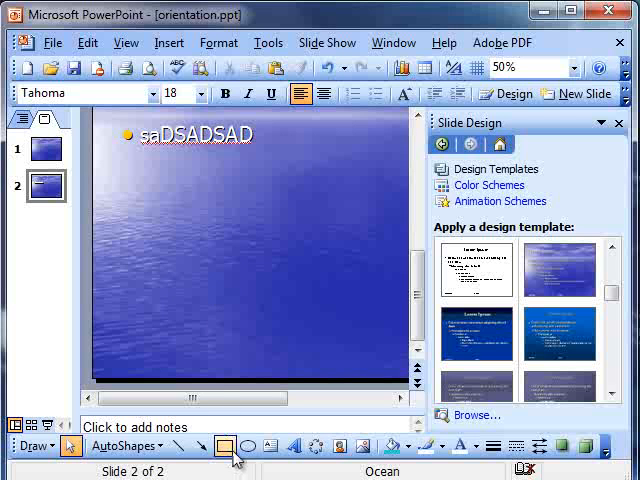
pyautogui.moveTo(167, 205); pyautogui.dragTo(288, 260)
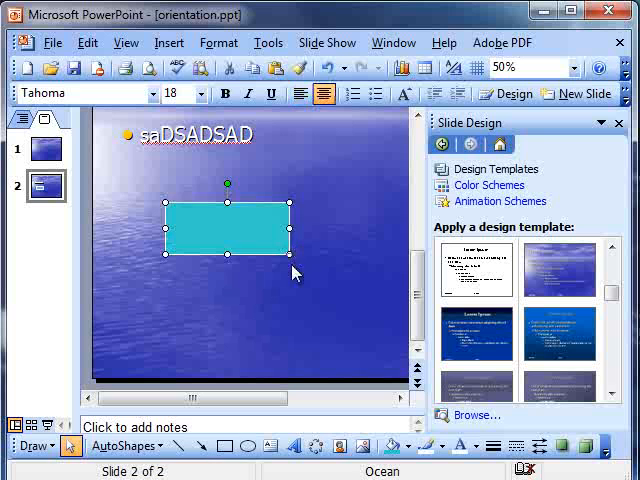
pyautogui.click(270, 310)
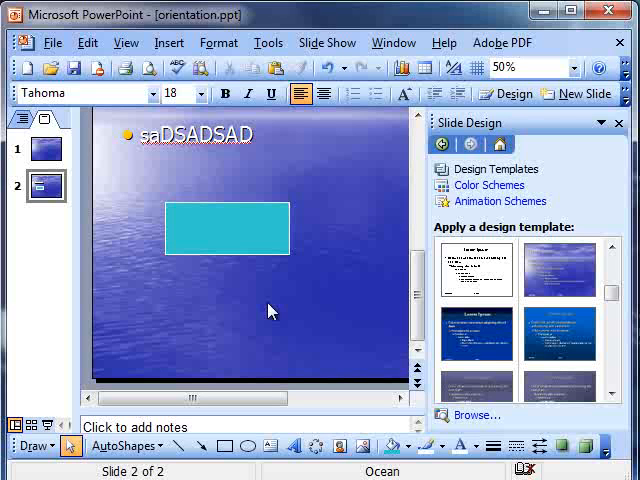
pyautogui.moveTo(205, 318)
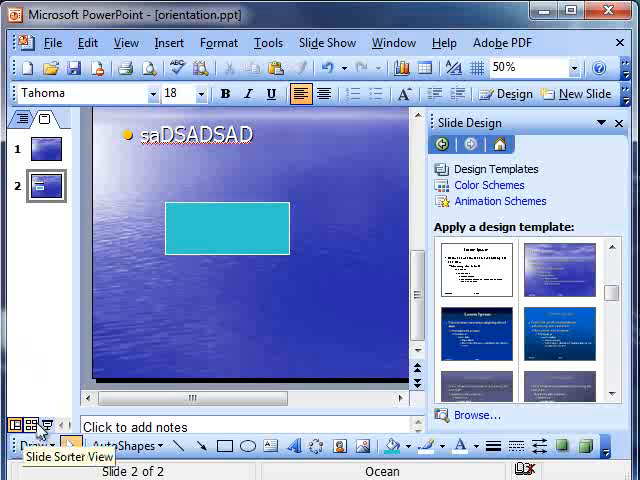
pyautogui.click(34, 442)
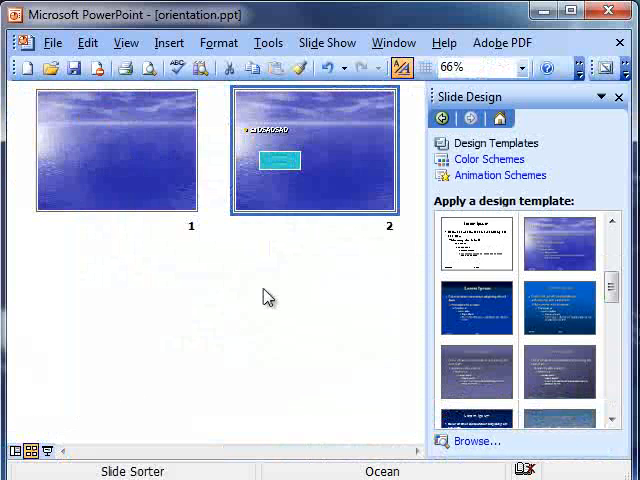